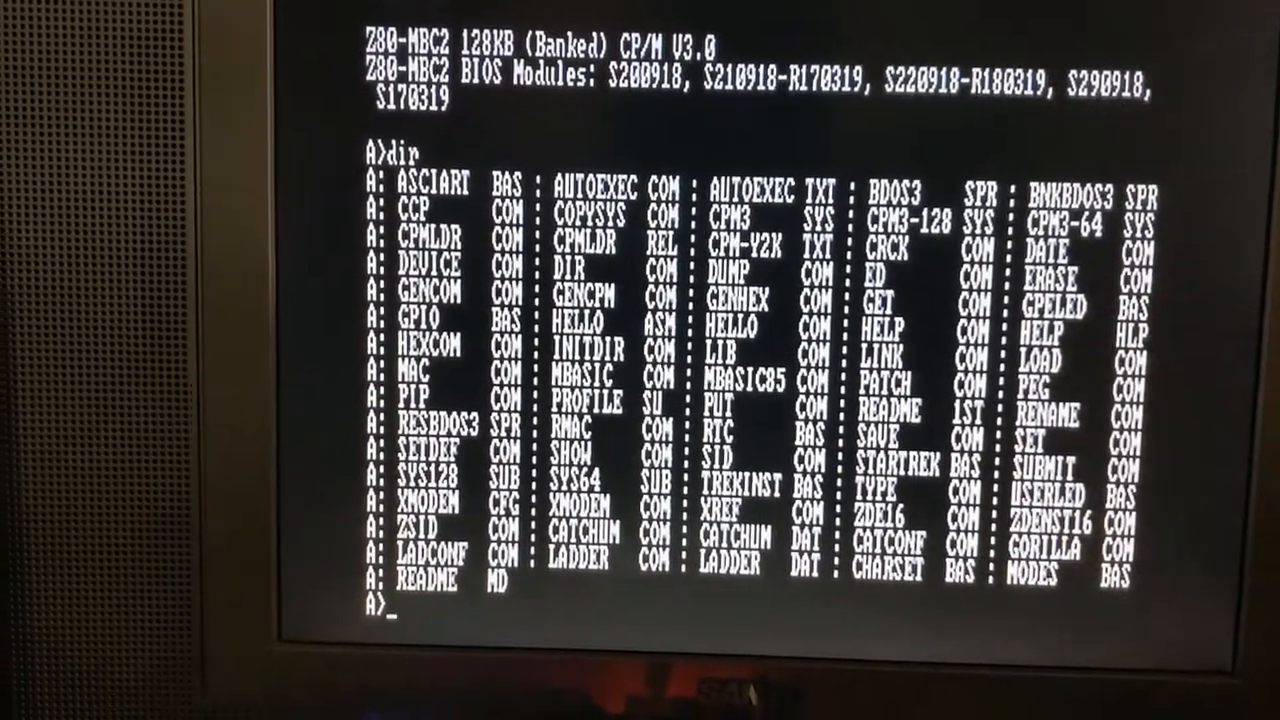
# Launch BASIC-80 Rev. 5.21 by entering mbasic at the A> prompt.
pyautogui.write('m')
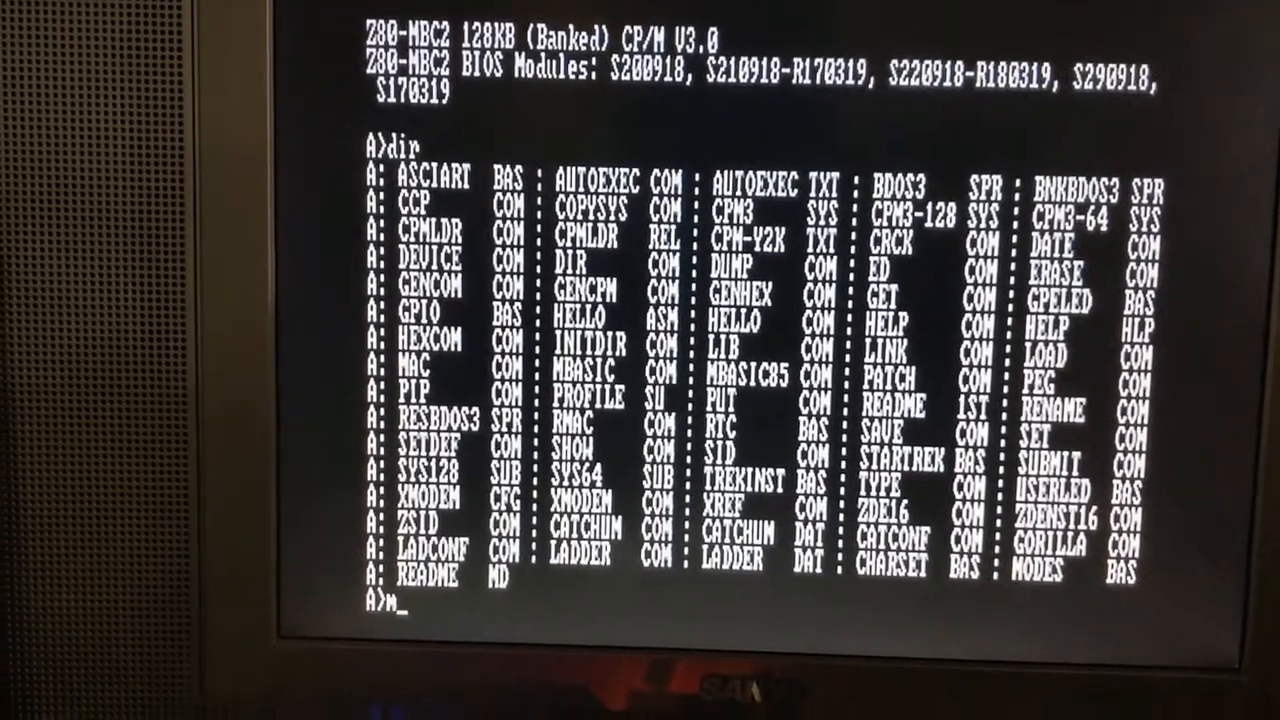
pyautogui.write('bas')
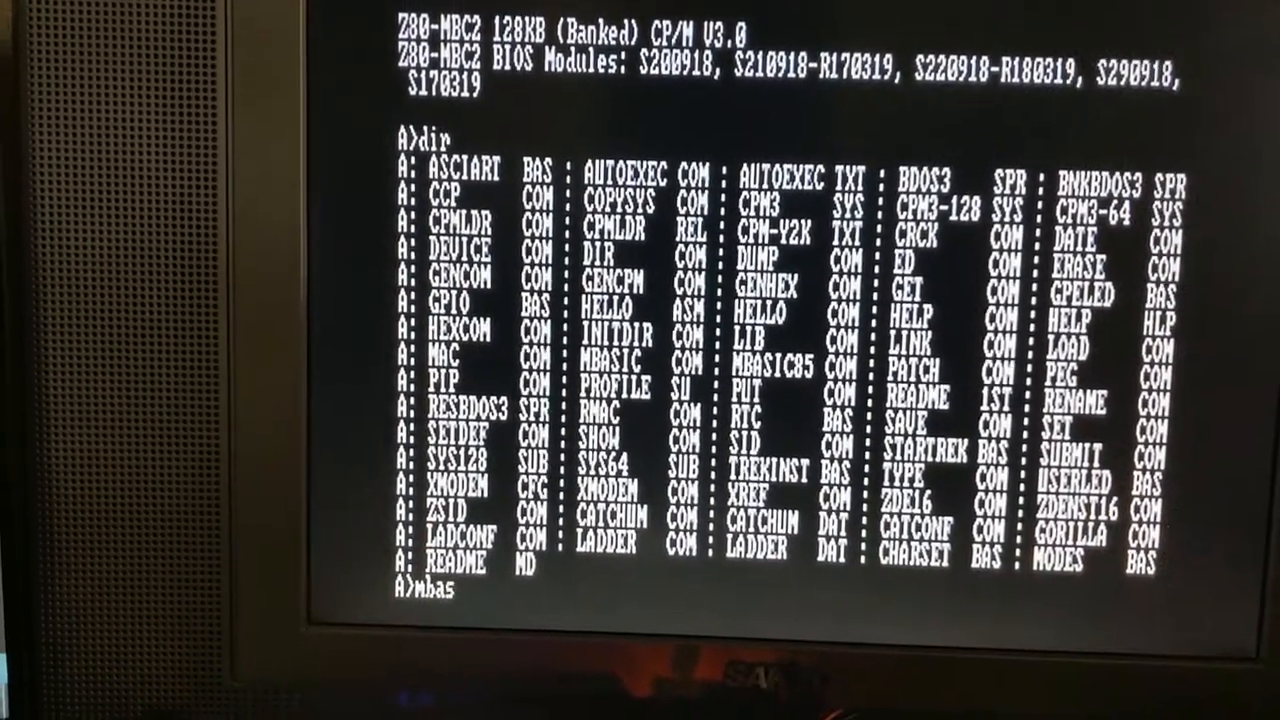
pyautogui.write('ic')
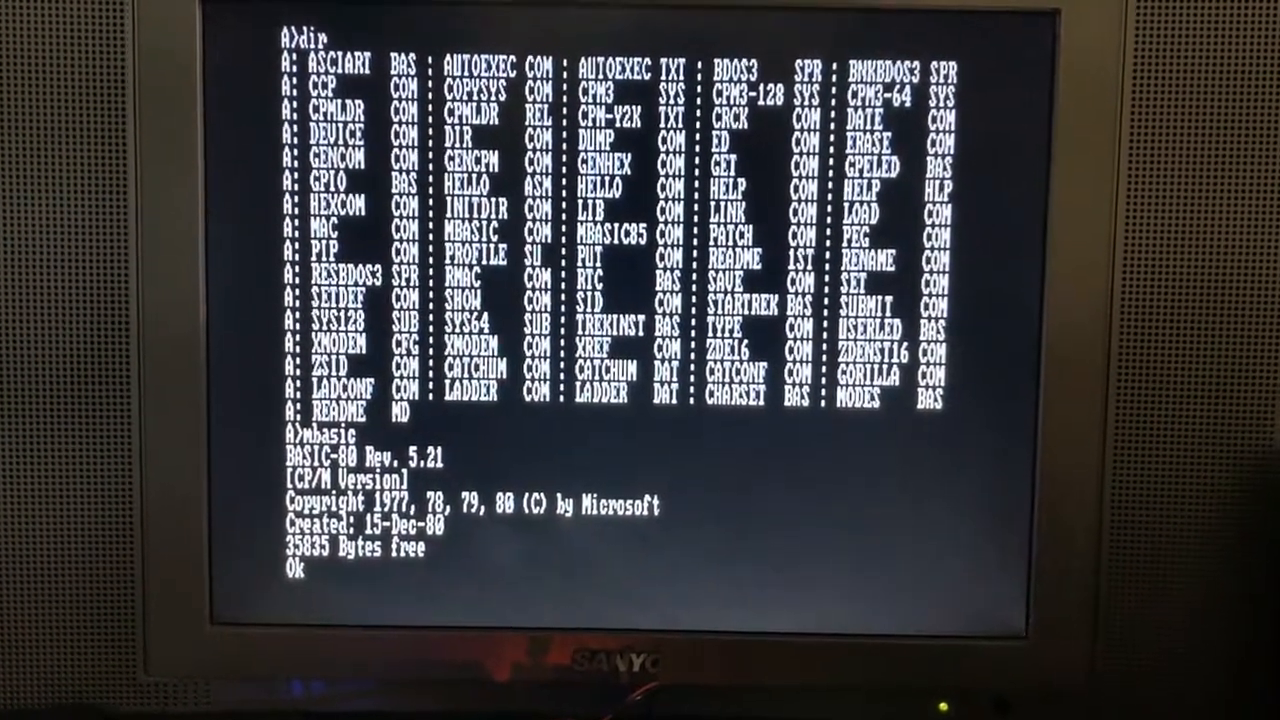
# Start program line 10 with its line number at the Ok prompt.
pyautogui.write('10 pri')
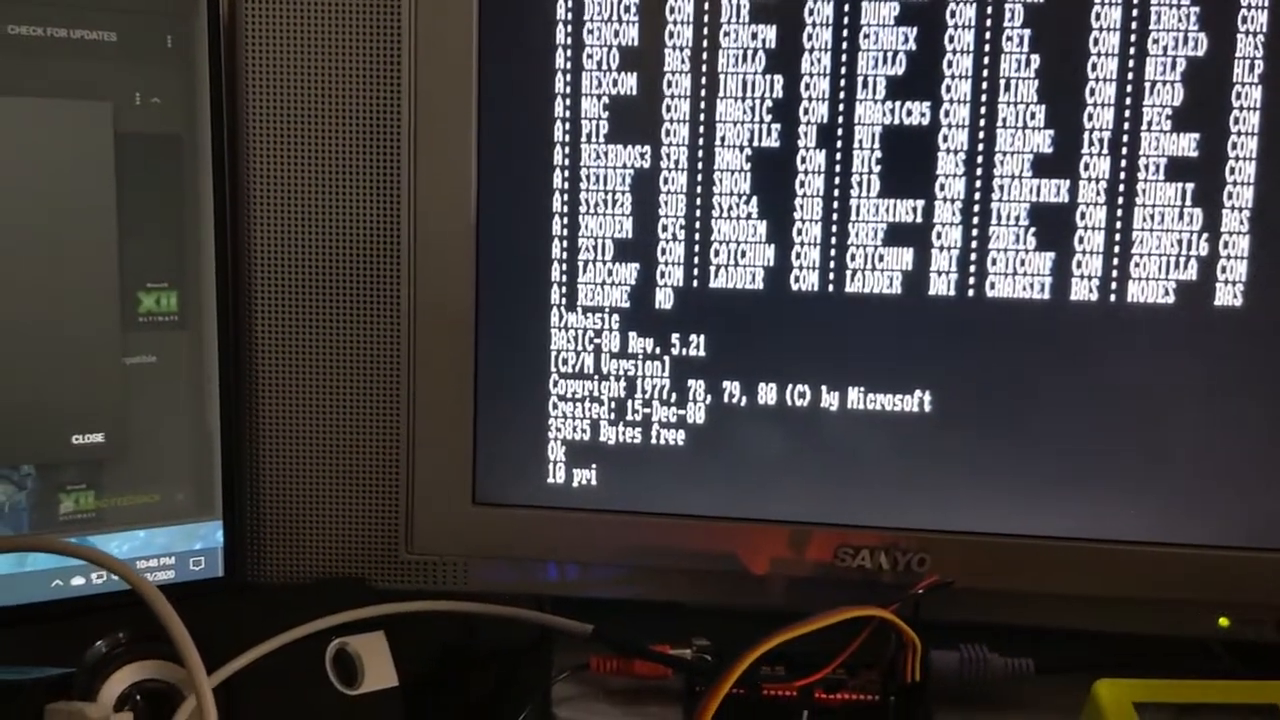
# Finish line 10 as print "." and add line 20 goto 10.
pyautogui.write('nt')
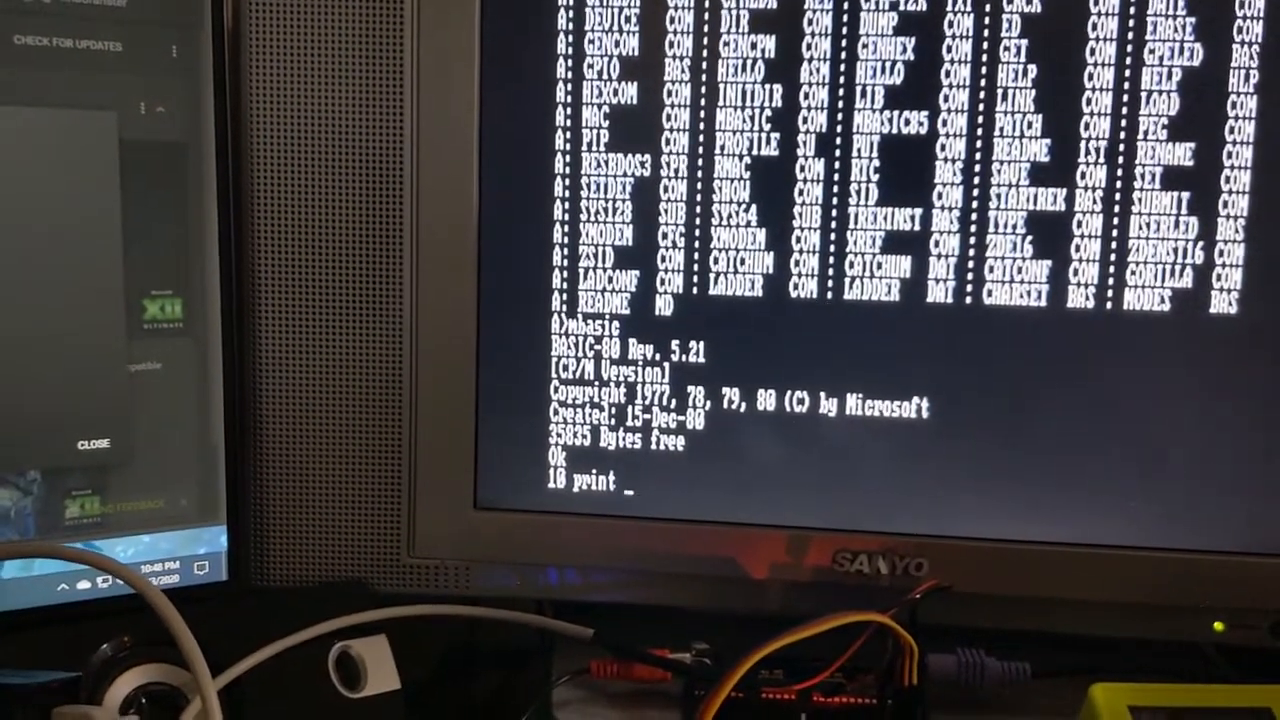
pyautogui.write('".')
pyautogui.write('20 g')
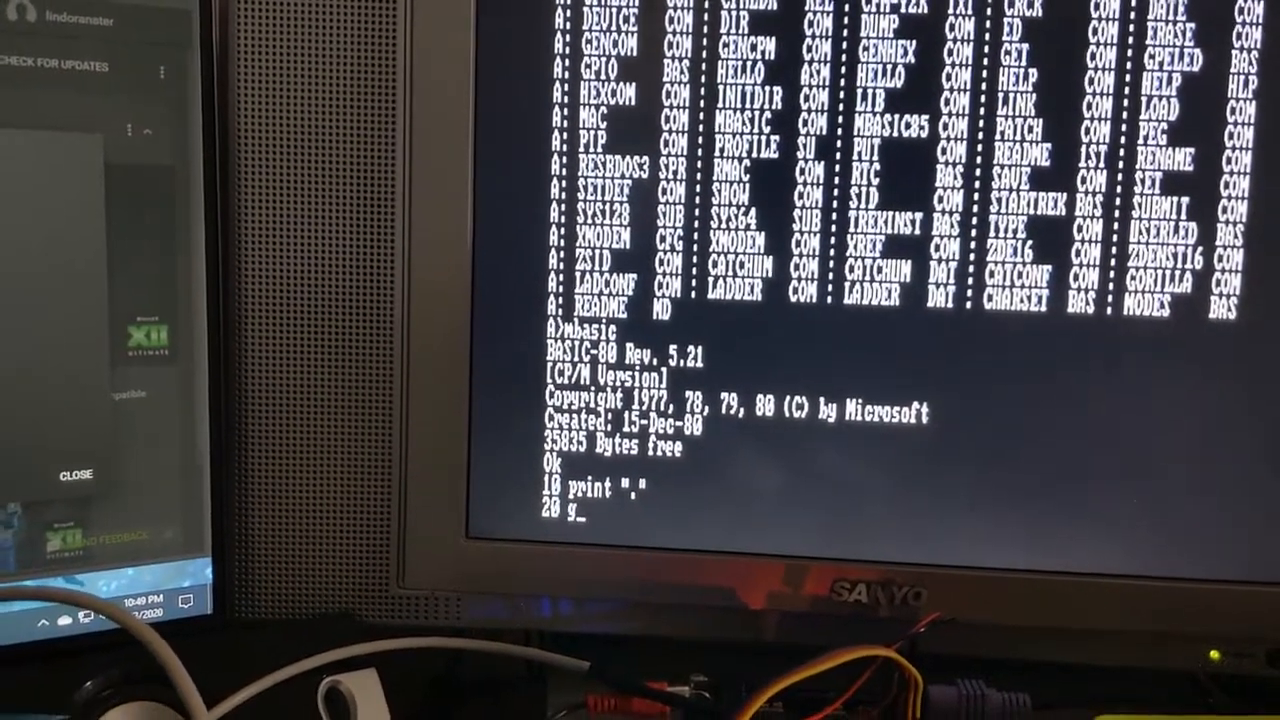
pyautogui.write('oto')
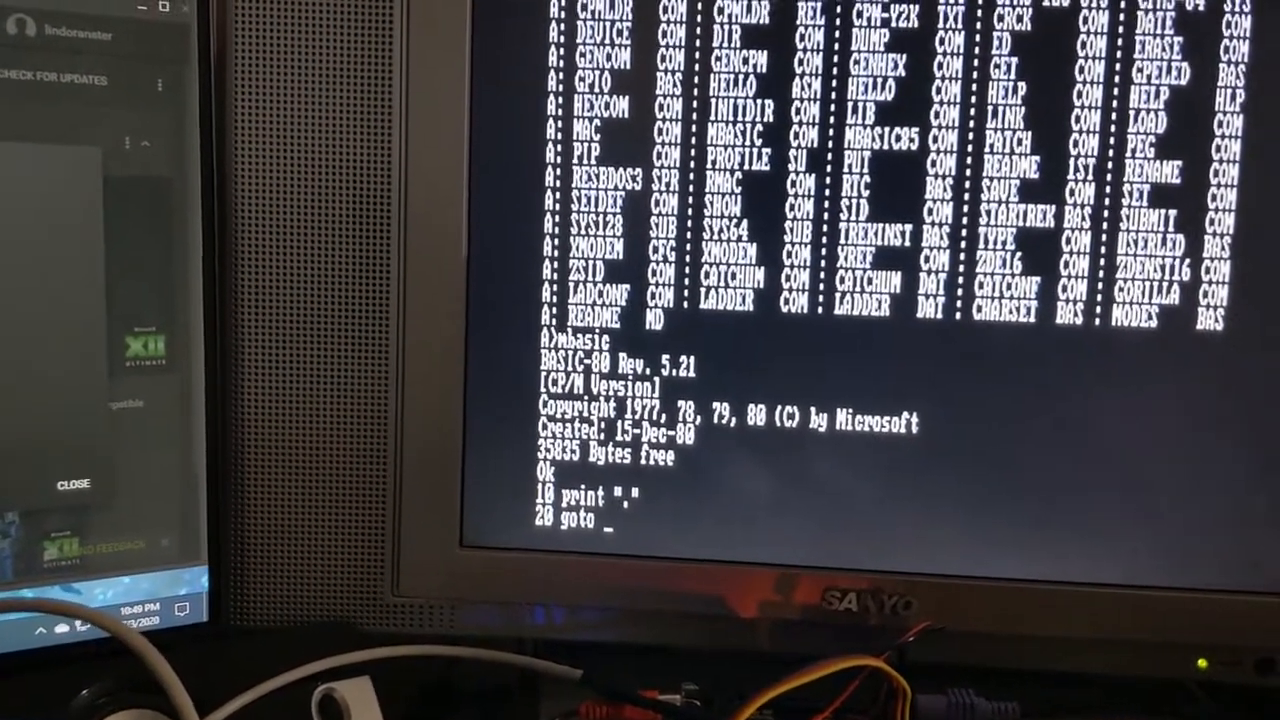
pyautogui.write('10')
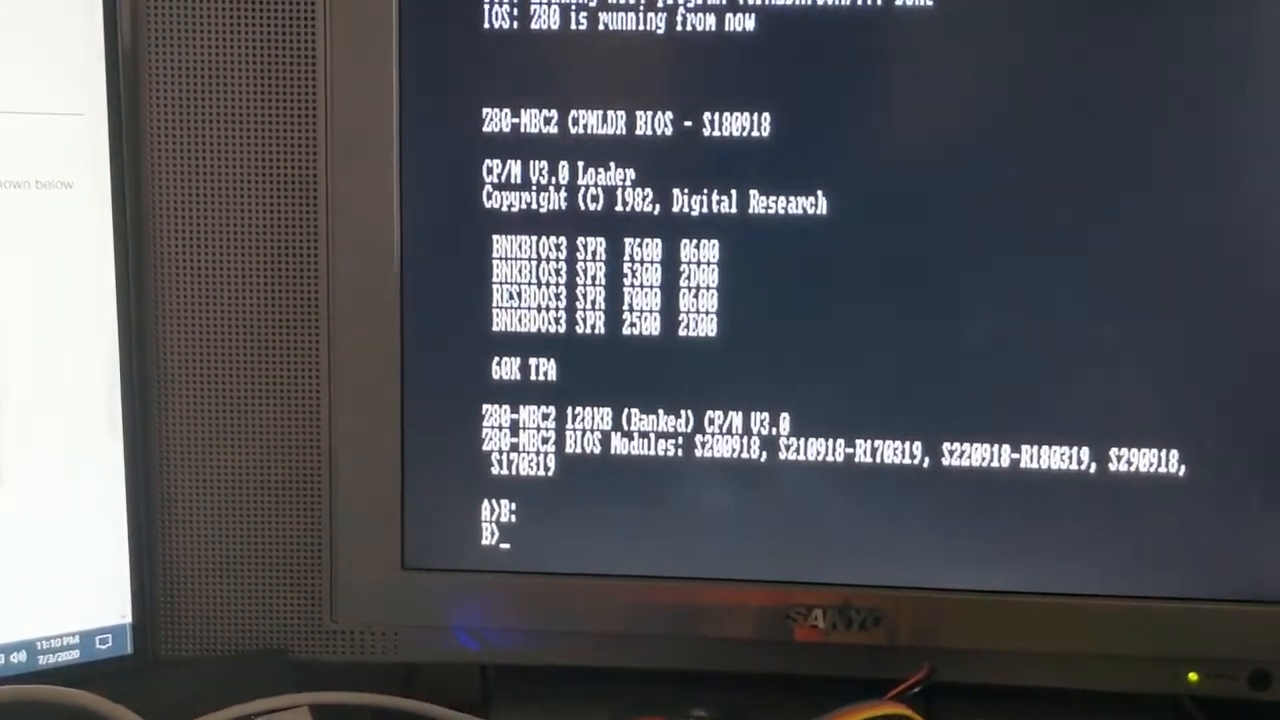
# Try list (rejected), then show the drive B directory before running TURBO.
pyautogui.write('lis')
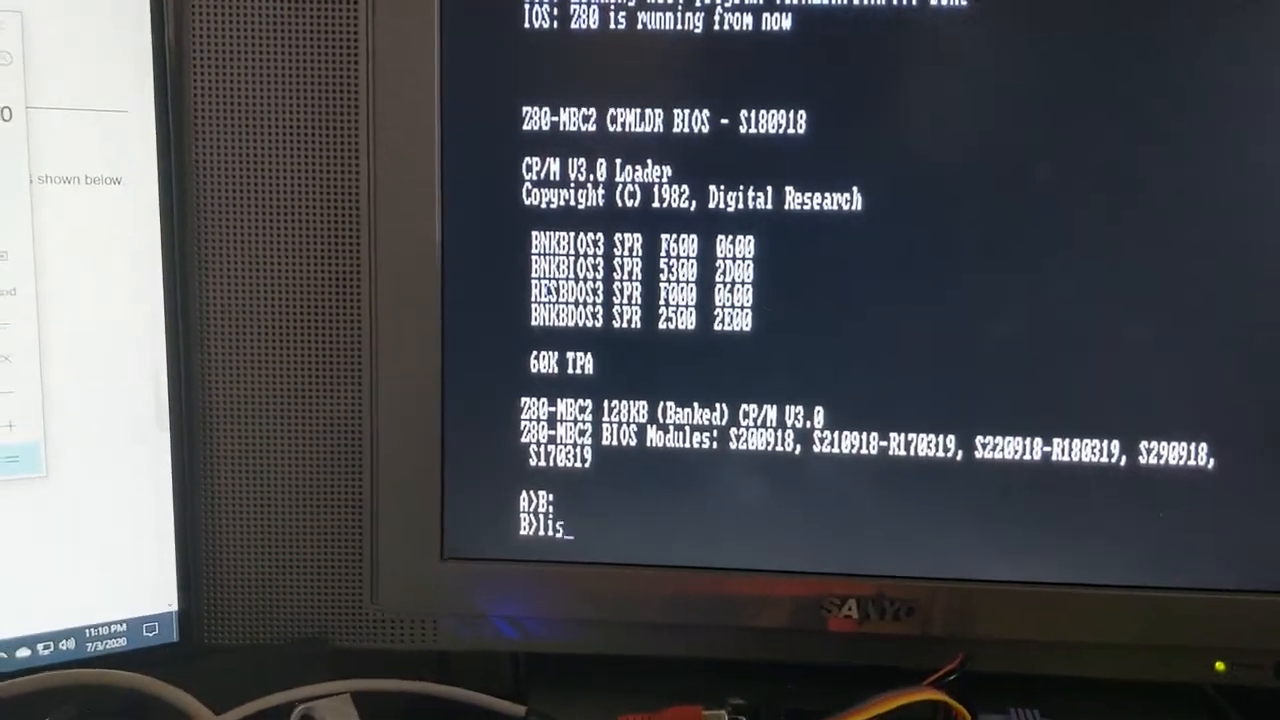
pyautogui.press('enter')
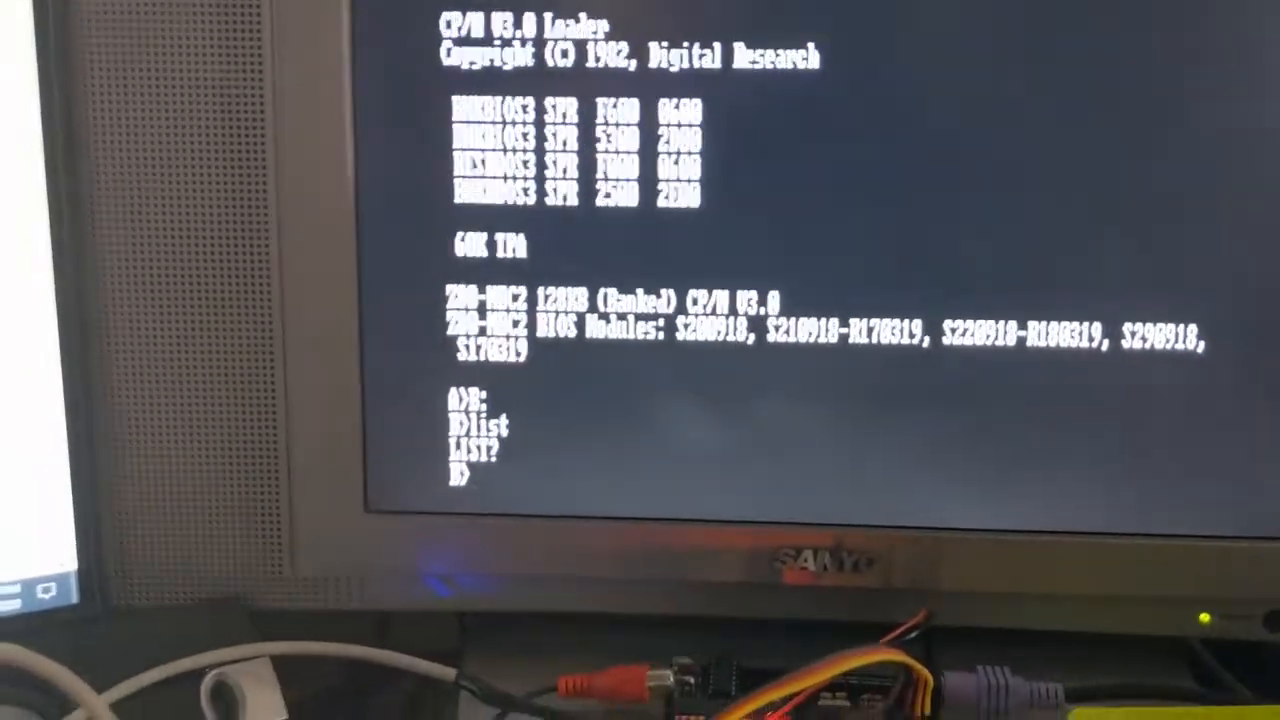
pyautogui.write('dir')
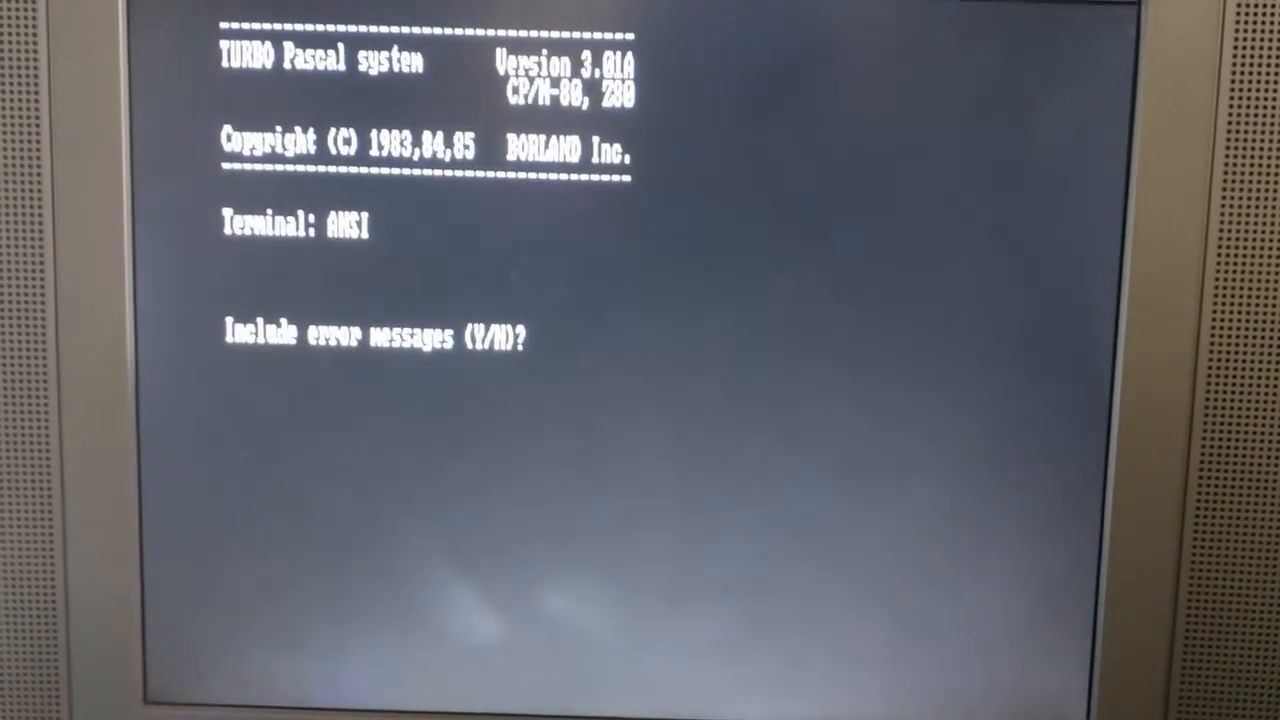
# Include error messages with Y and name the work file test.pas.
pyautogui.write('Y')
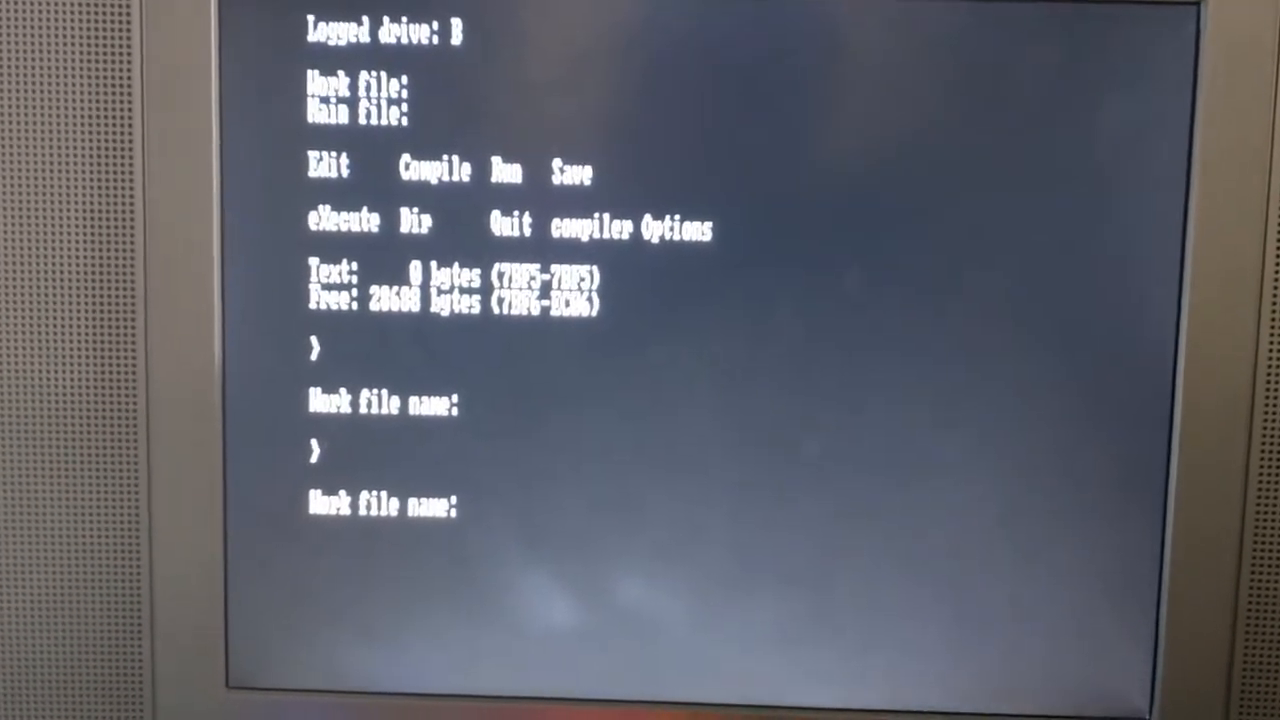
pyautogui.write('tes')
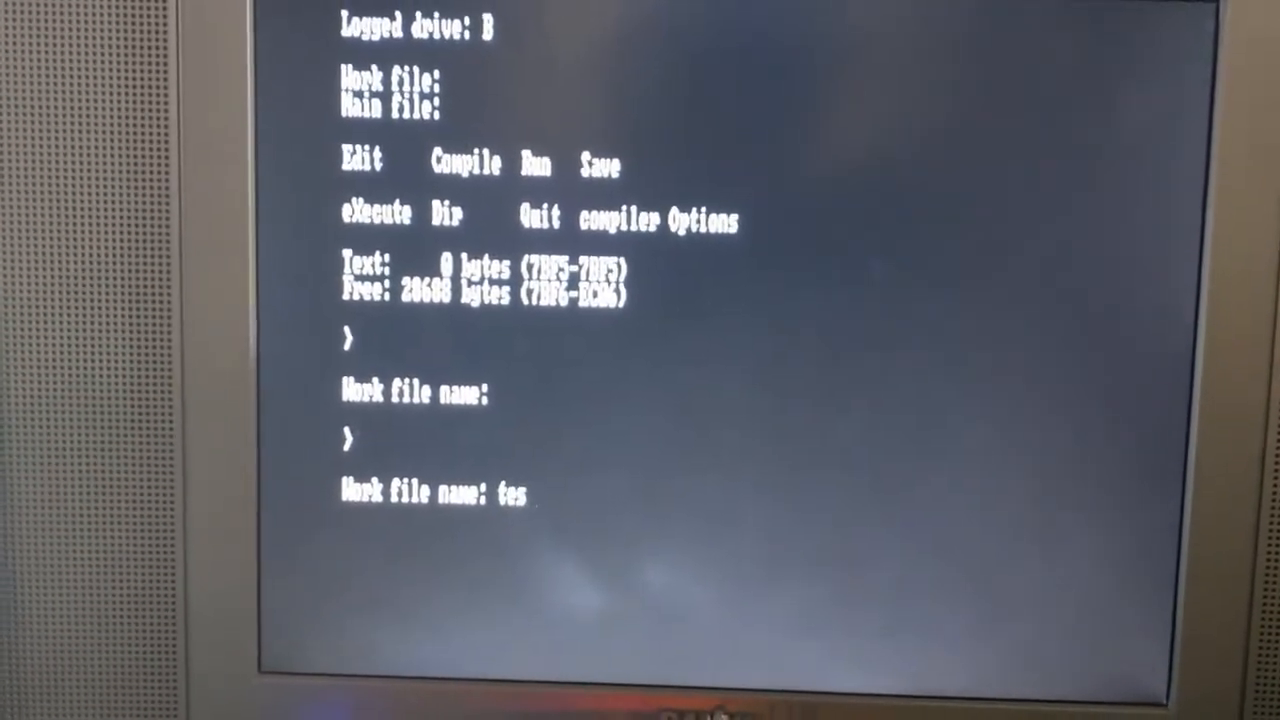
pyautogui.write('t.pas')
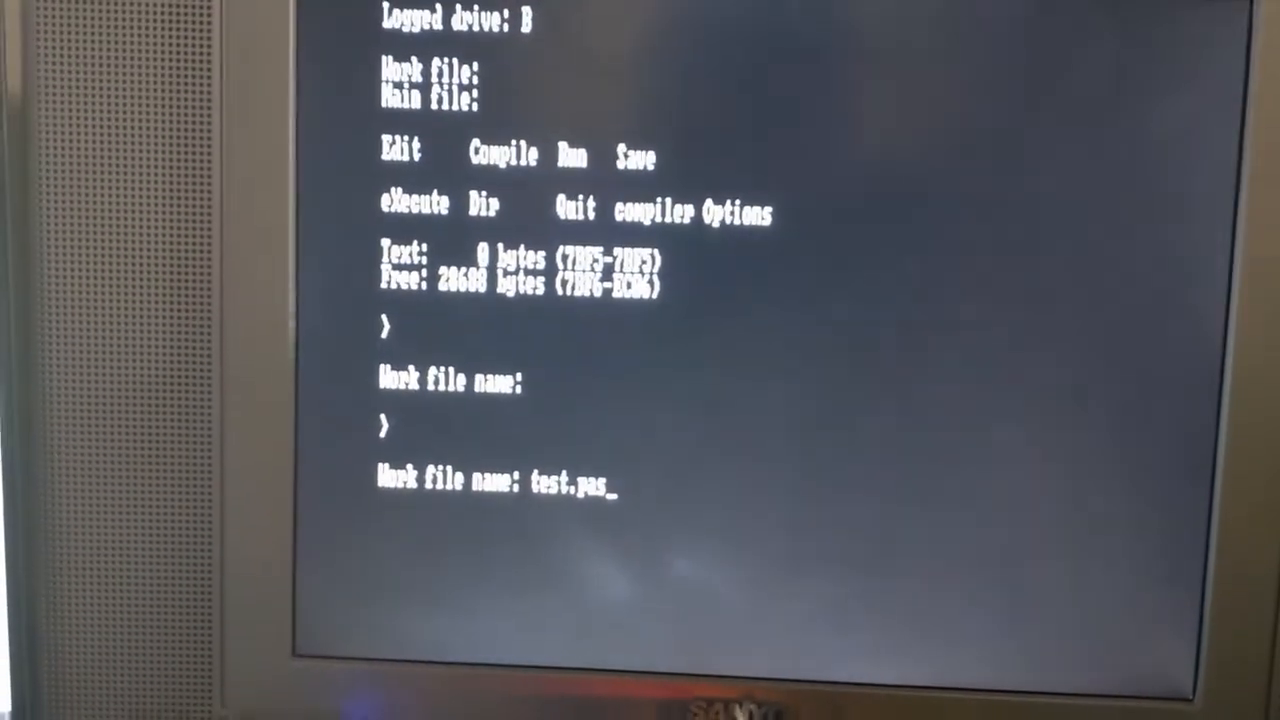